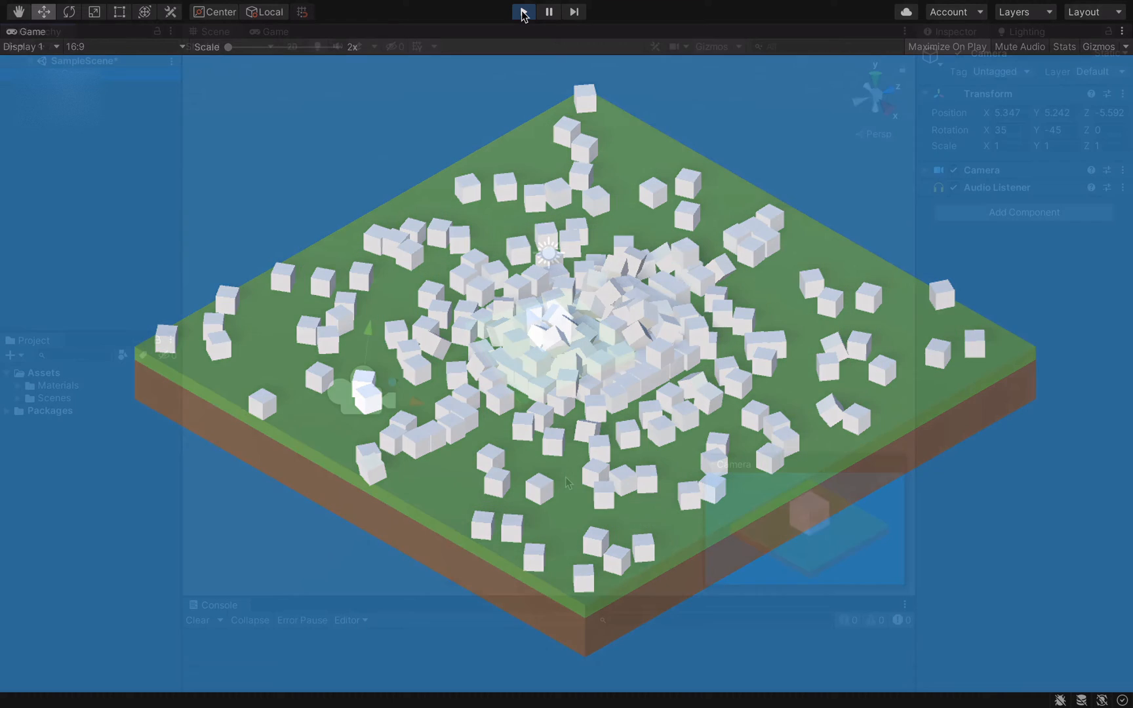
# Stop Play mode and add a new script named Shake to the Camera.
pyautogui.click(523, 12)
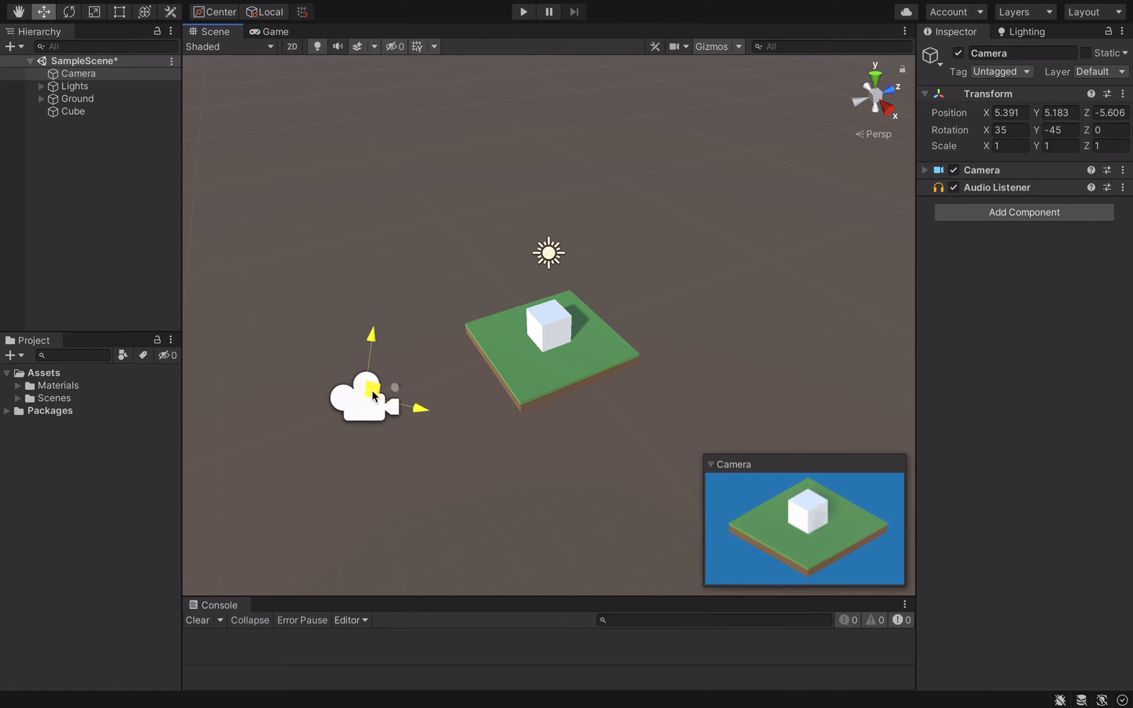
pyautogui.write('Shak')
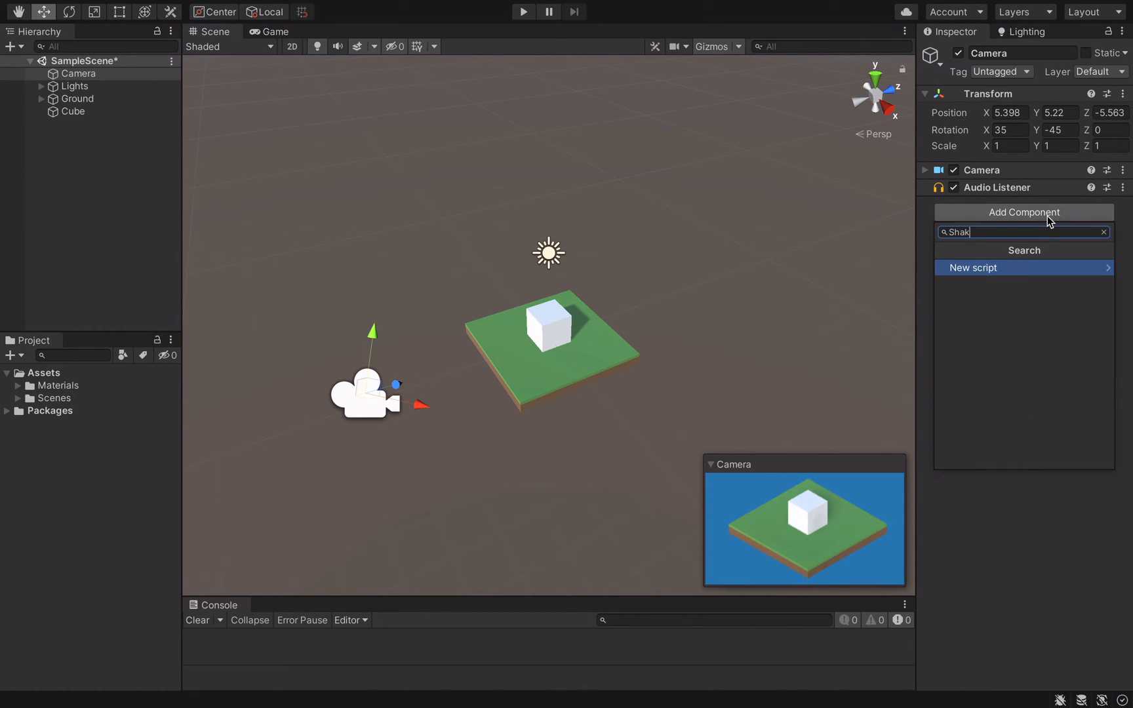
pyautogui.click(973, 268)
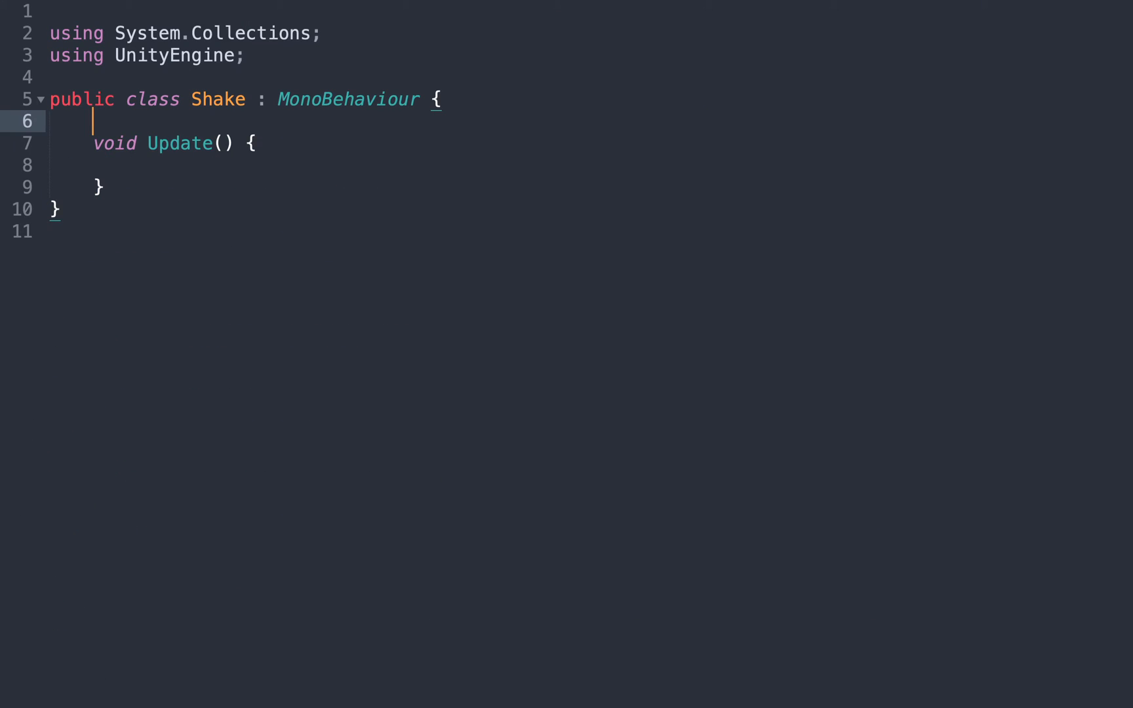
# Add a public float duration = 1f and a Shaking coroutine storing startPosition and elapsedTime = 0f.
pyautogui.write('public float duration = 1f;')
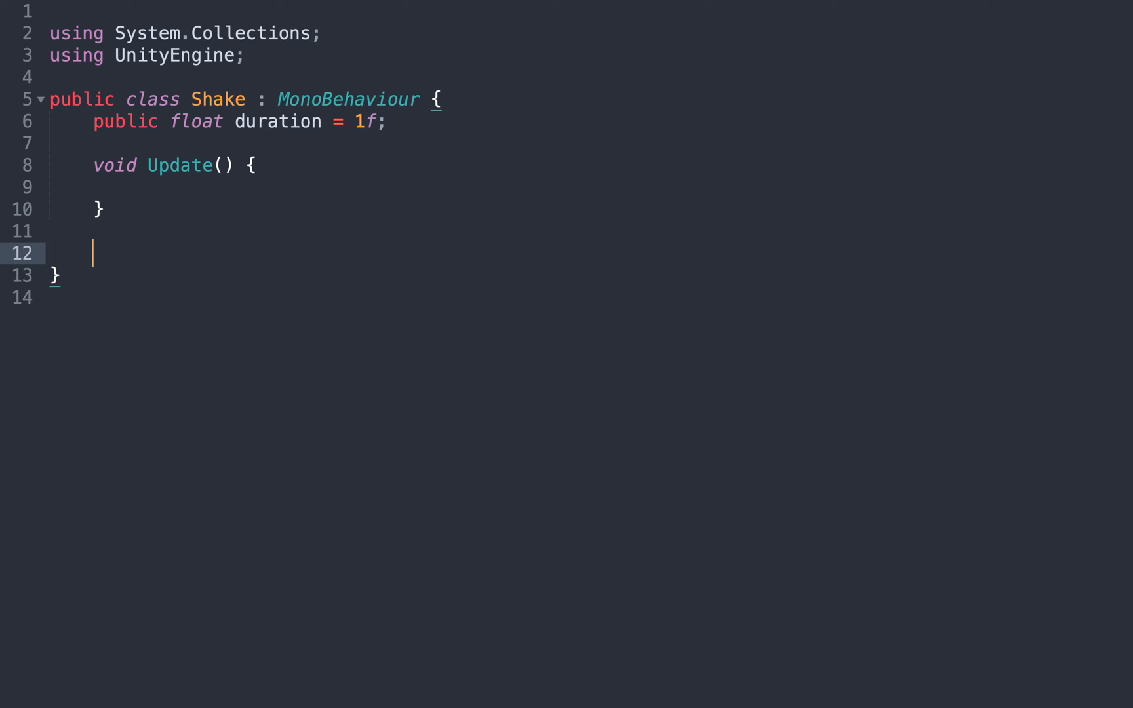
pyautogui.write('IEnumerator Shaking() {')
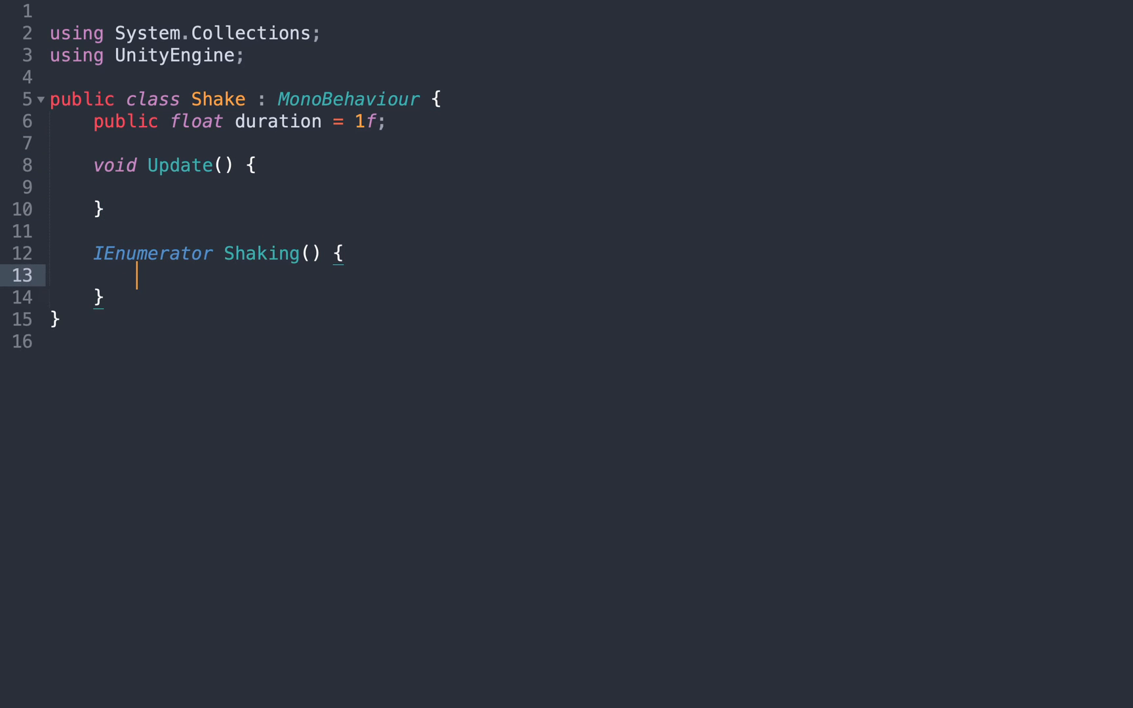
pyautogui.write('Vector3 star')
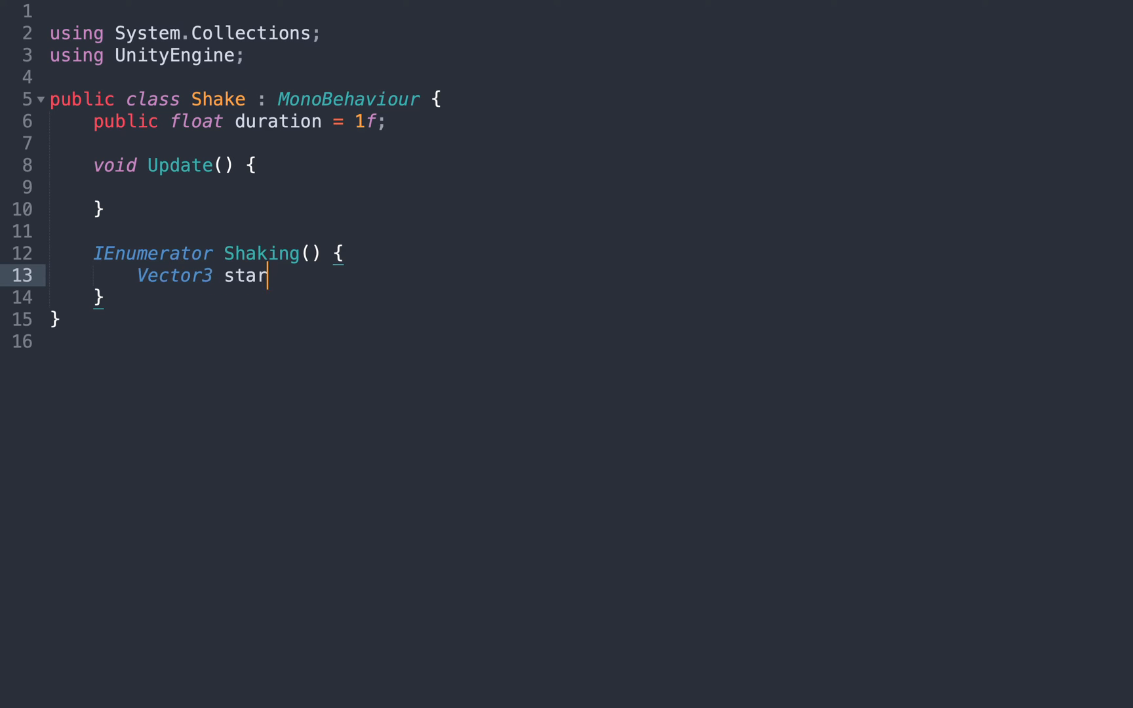
pyautogui.write('tPosition = transform.position;')
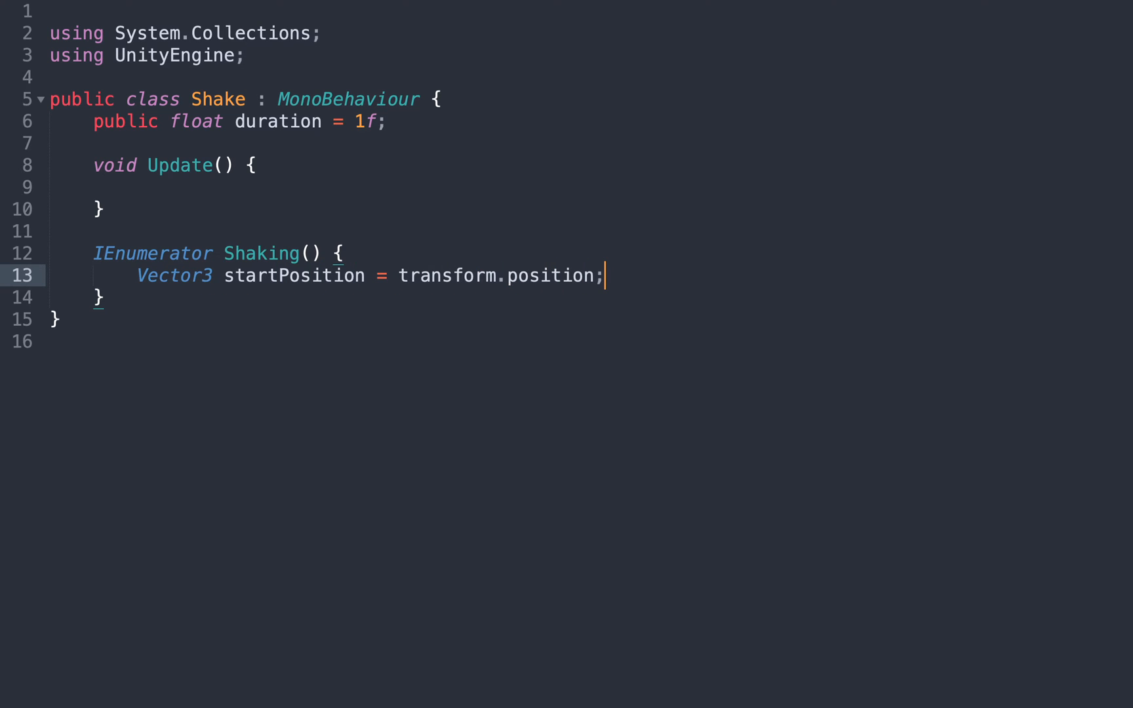
pyautogui.write('float elapsedTime = 0')
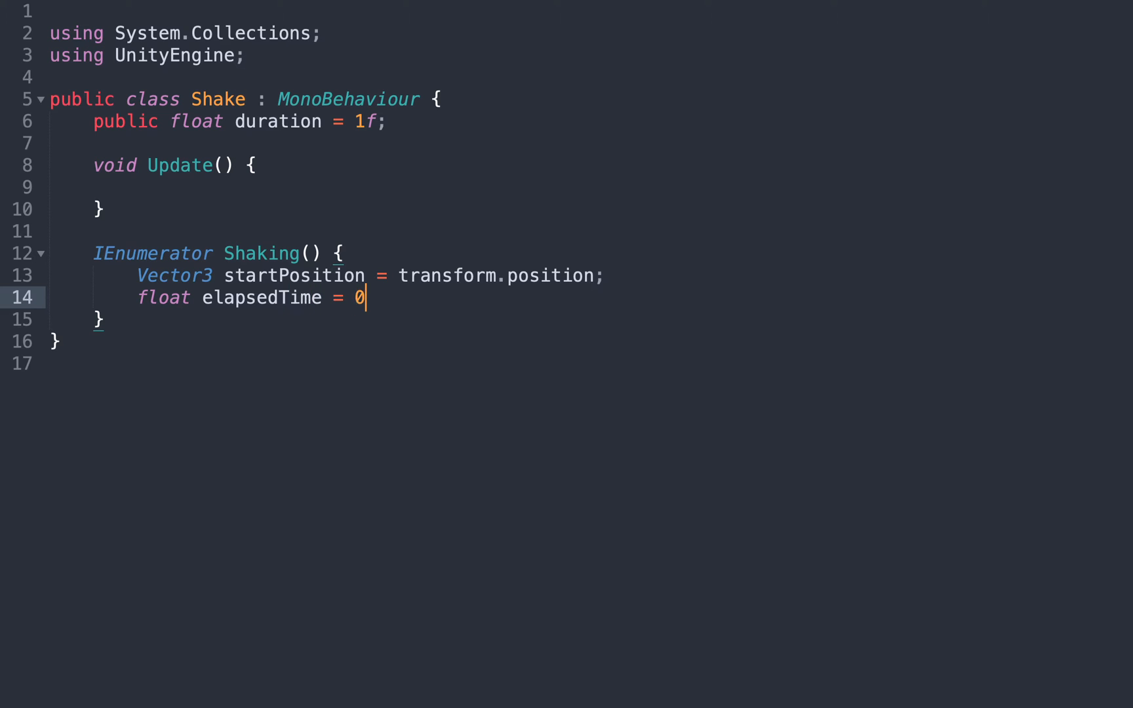
pyautogui.write('f;')
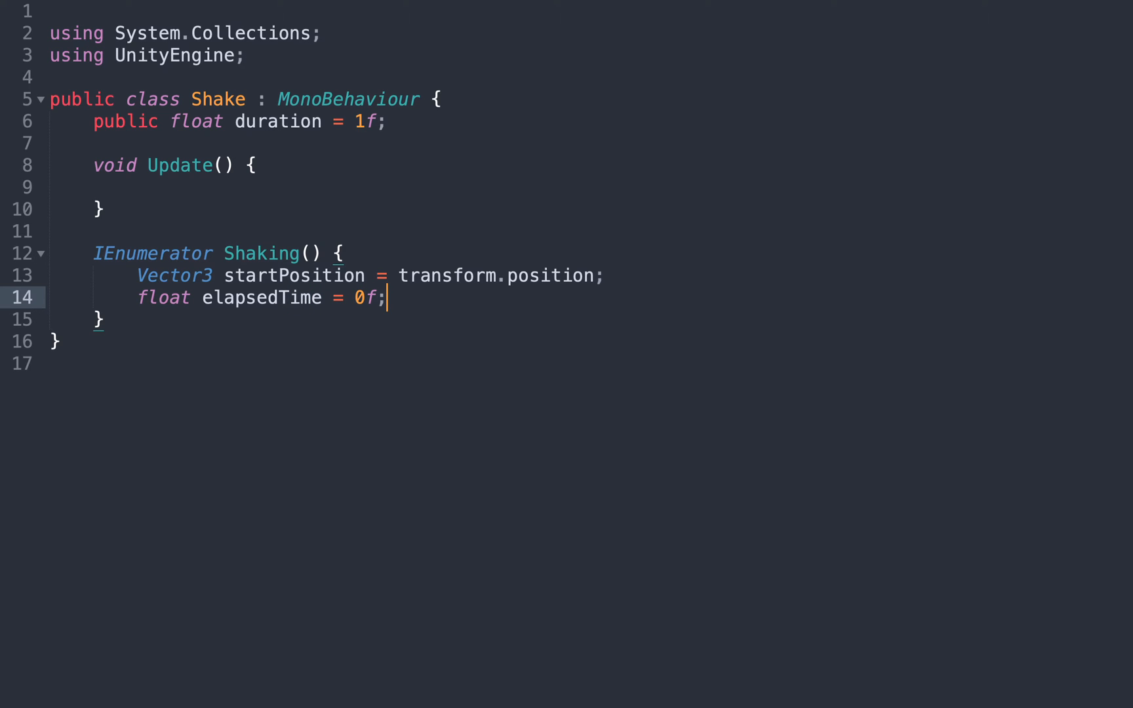
# Write the while loop that randomly offsets position each frame, then restores startPosition.
pyautogui.write('while (elapsedTime < duration) {')
pyautogui.write('elapsedTime += Time.deltaTime;')
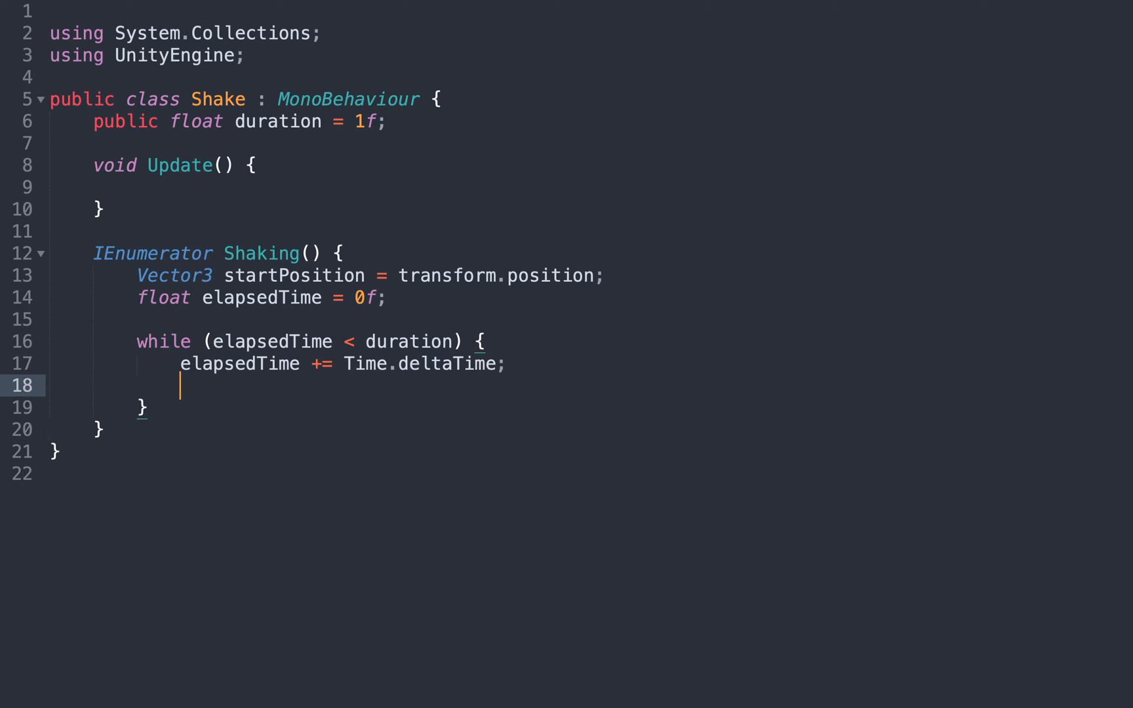
pyautogui.write('transform.position = startPosition + Random.insideUnitSphere;')
pyautogui.write('y')
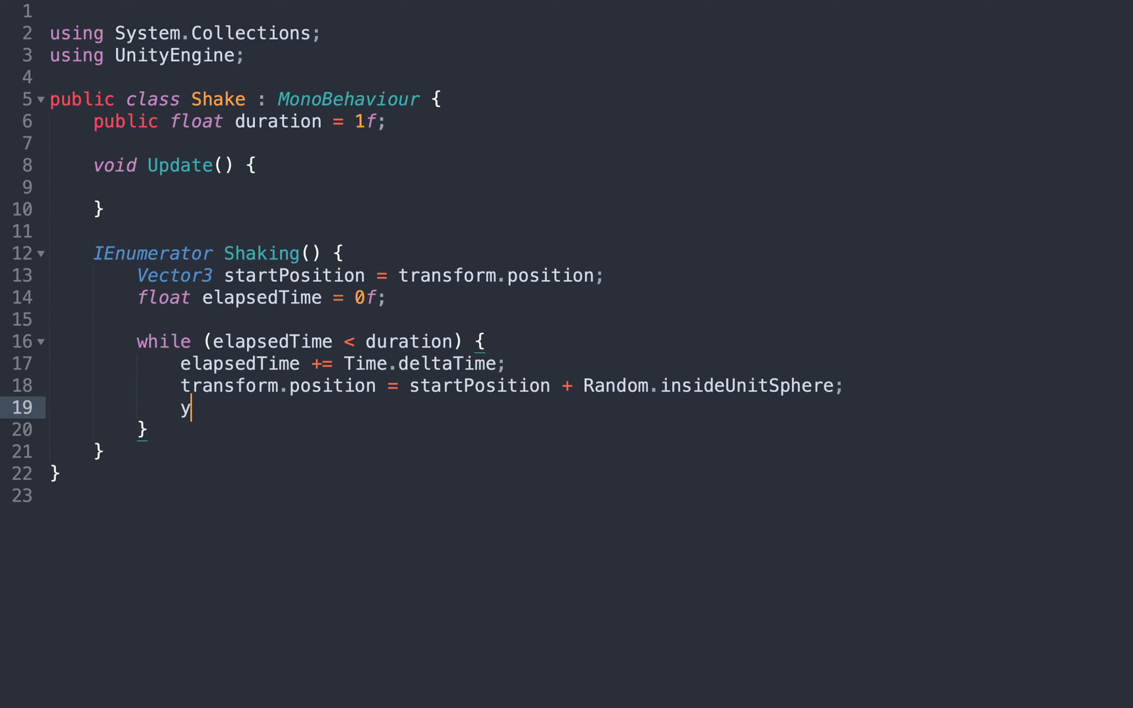
pyautogui.write('ield return null;')
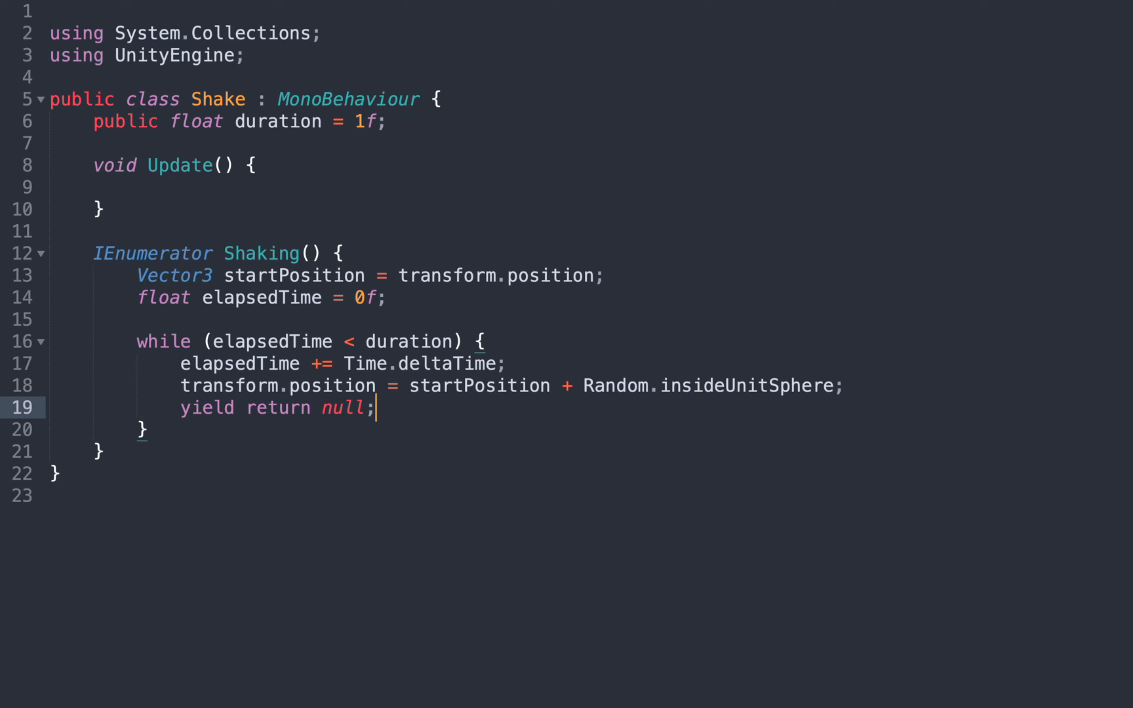
pyautogui.write('tr')
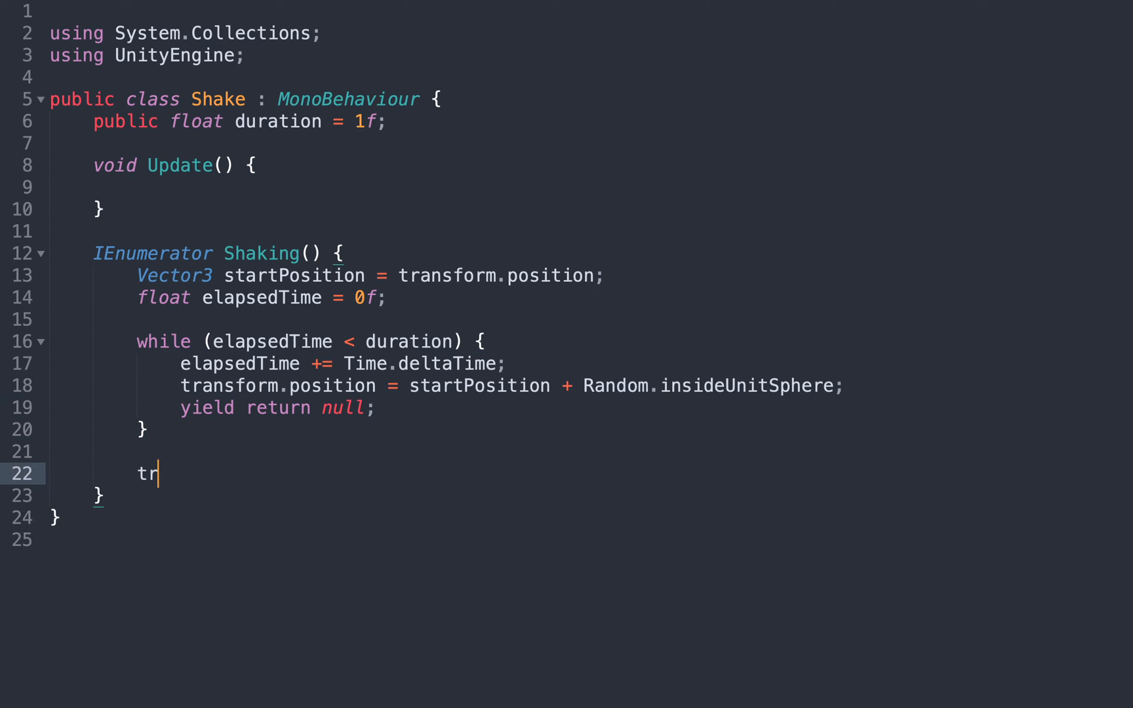
pyautogui.write('ansform.position = startPosition;')
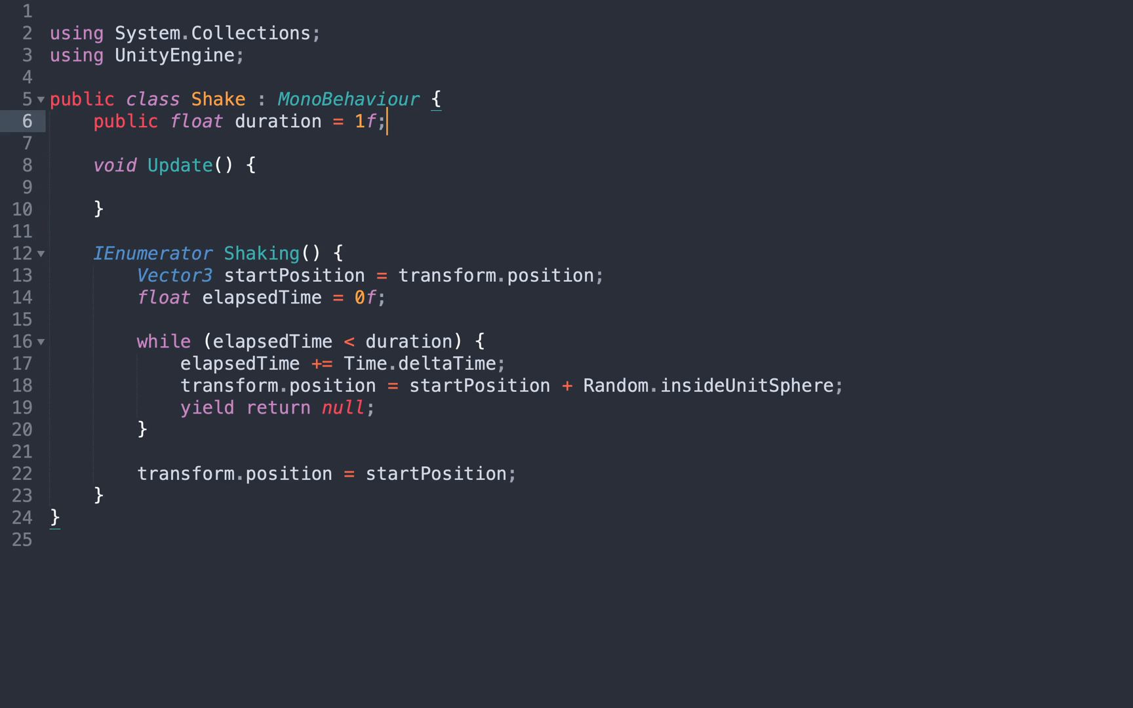
# Add a public bool start flag that Update resets before calling StartCoroutine(Shaking()).
pyautogui.write('public bool start = false;')
pyautogui.write('StartCoroutine(Shaking());')
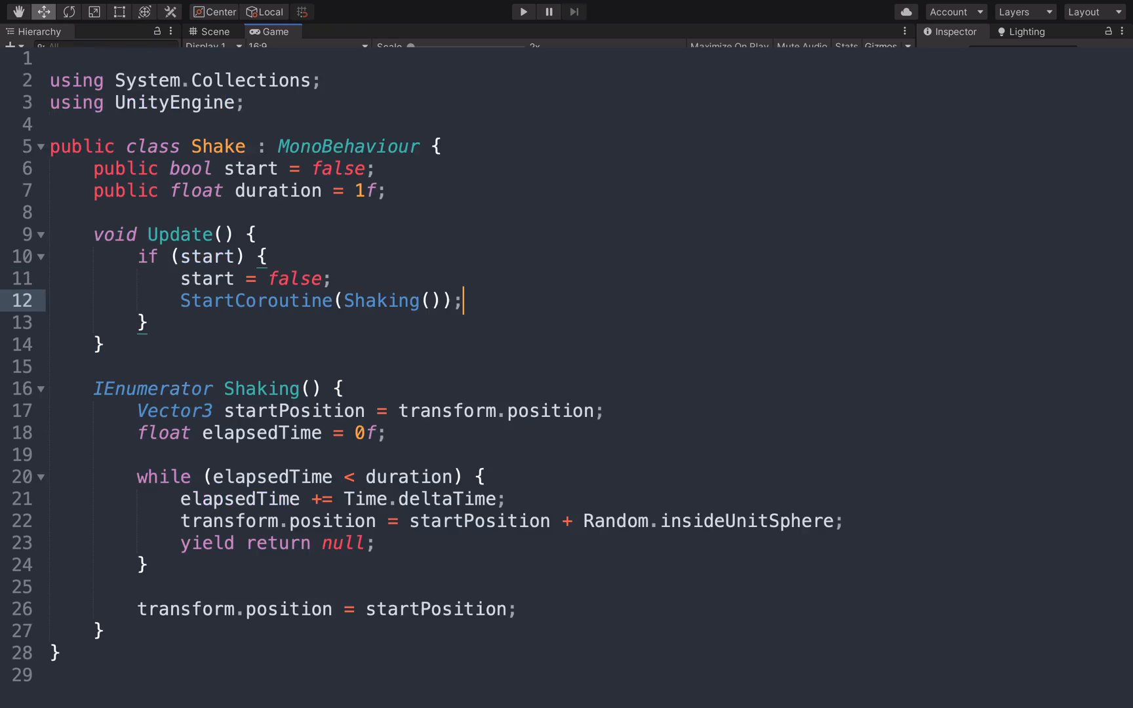
# Test the shake in Play mode by ticking Start, then add a public AnimationCurve curve field.
pyautogui.click(523, 11)
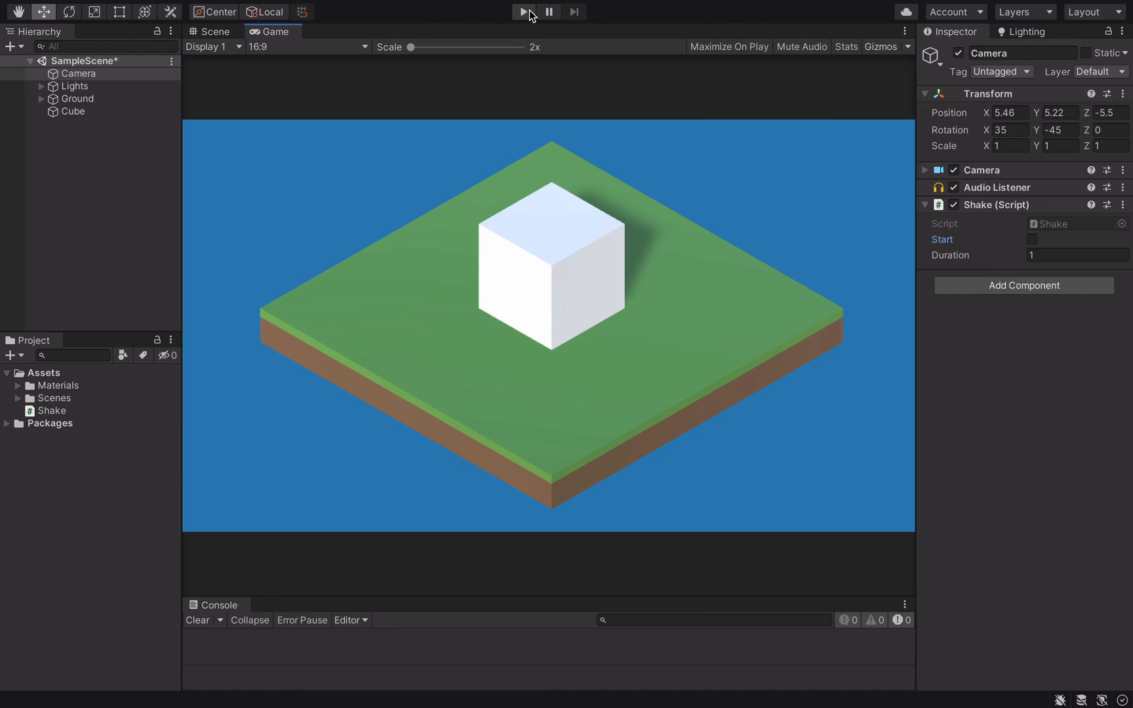
pyautogui.click(522, 12)
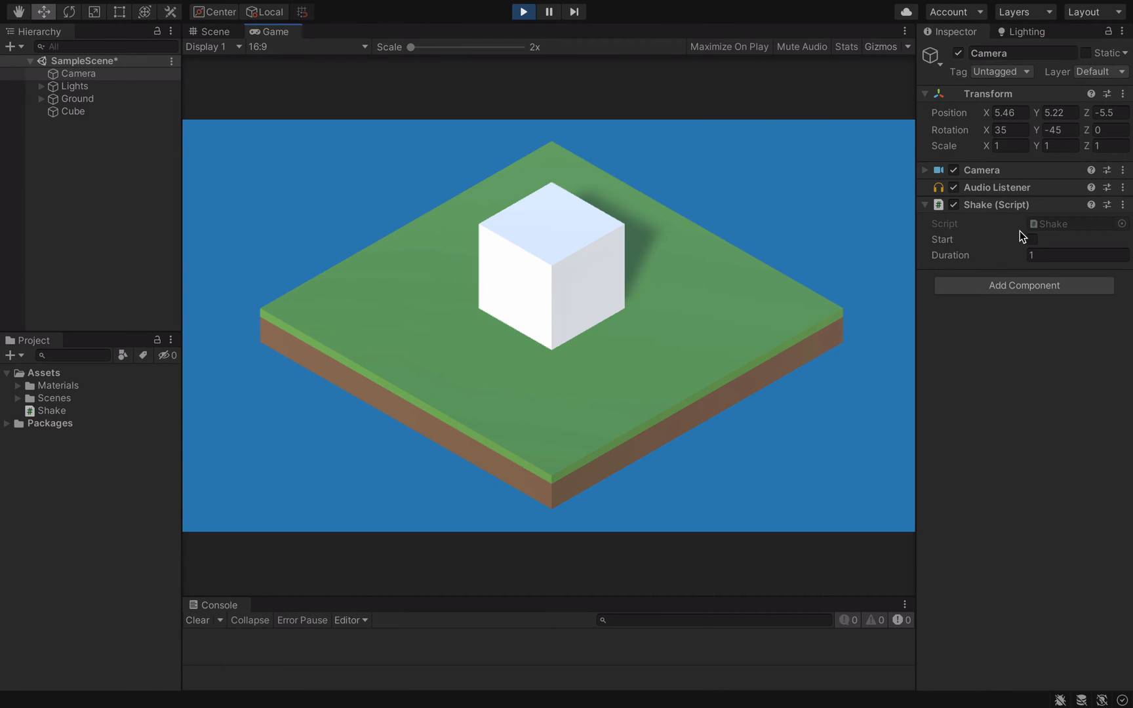
pyautogui.click(1029, 240)
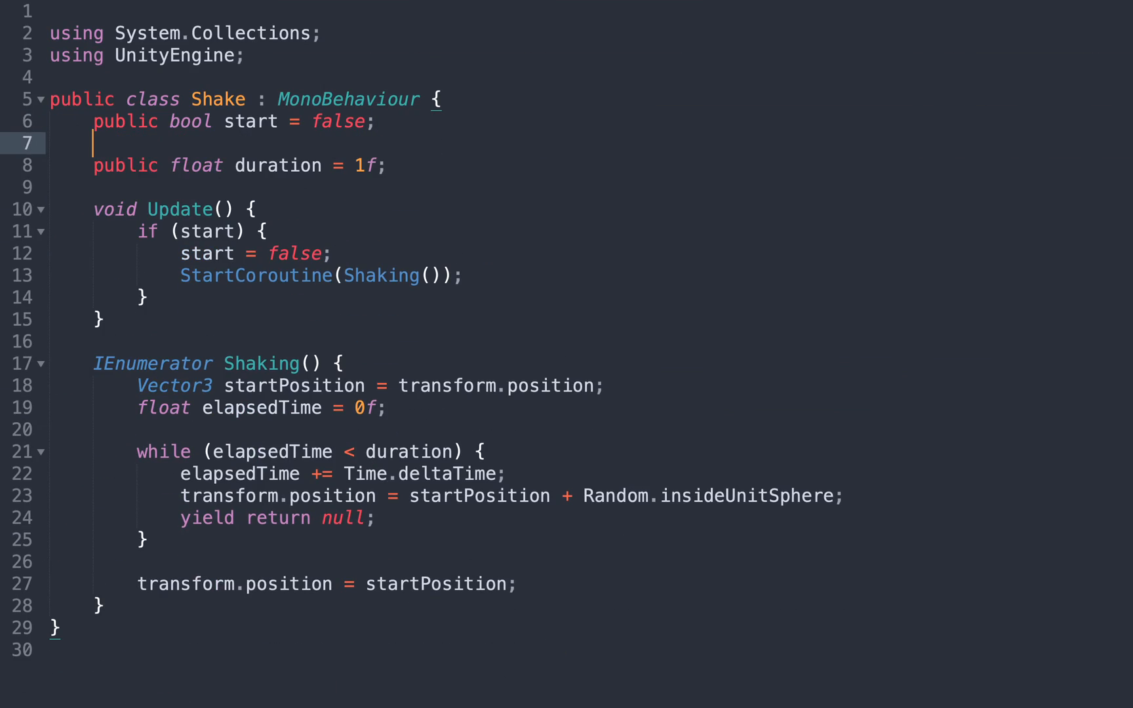
pyautogui.write('public AnimationCurve curve;')
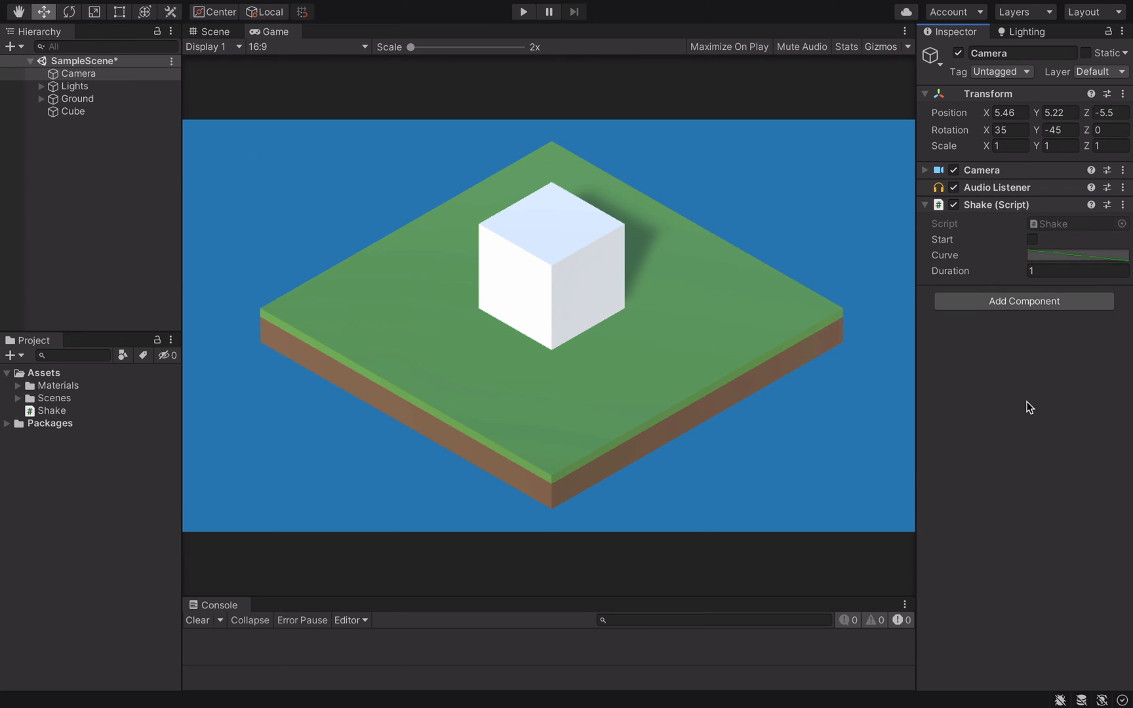
pyautogui.moveTo(1086, 260)
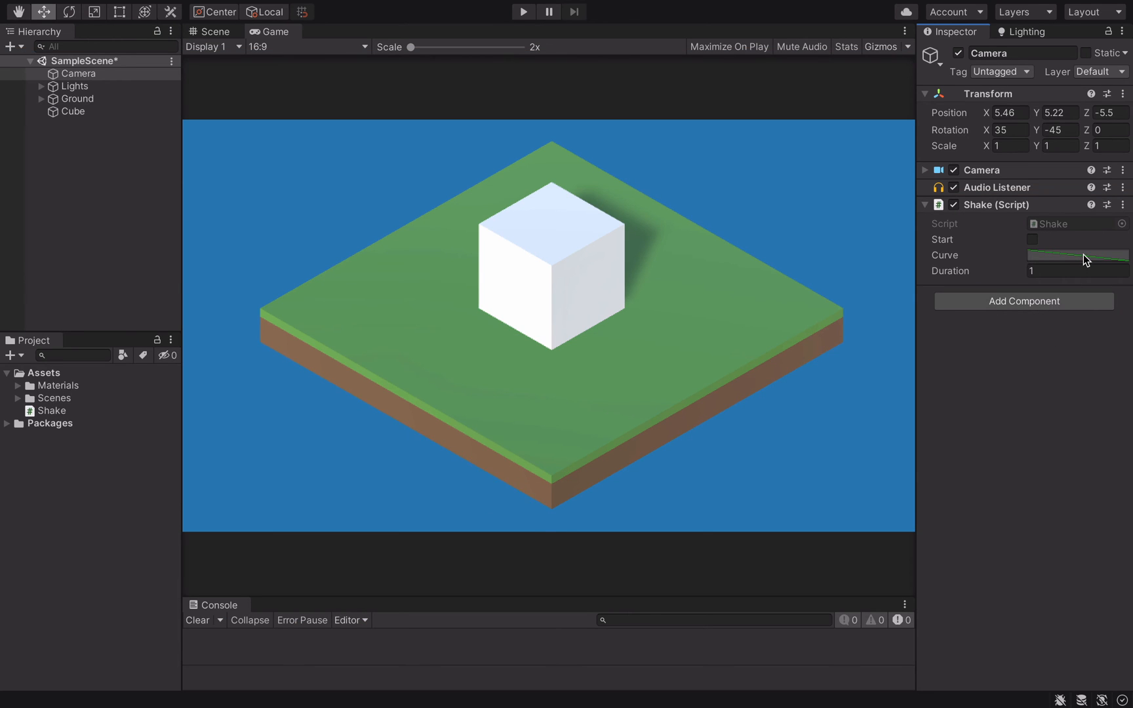
# Edit the Curve field's keys, lifting and dragging them into a rising-then-falling hump.
pyautogui.click(1076, 255)
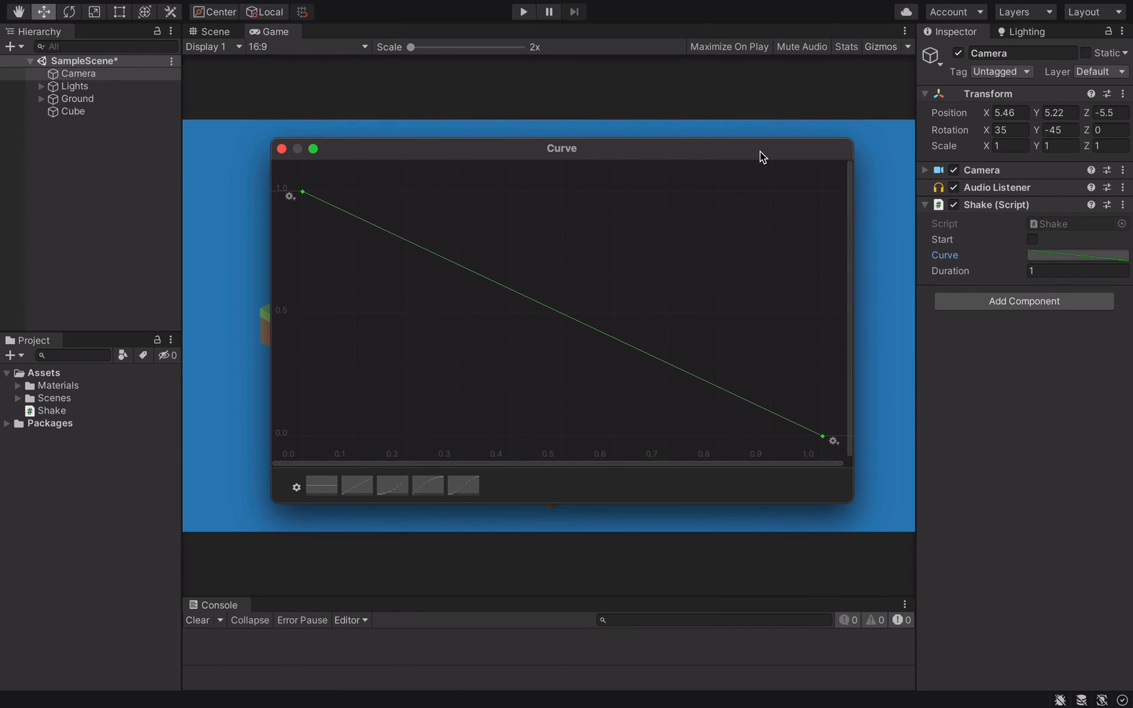
pyautogui.moveTo(772, 458)
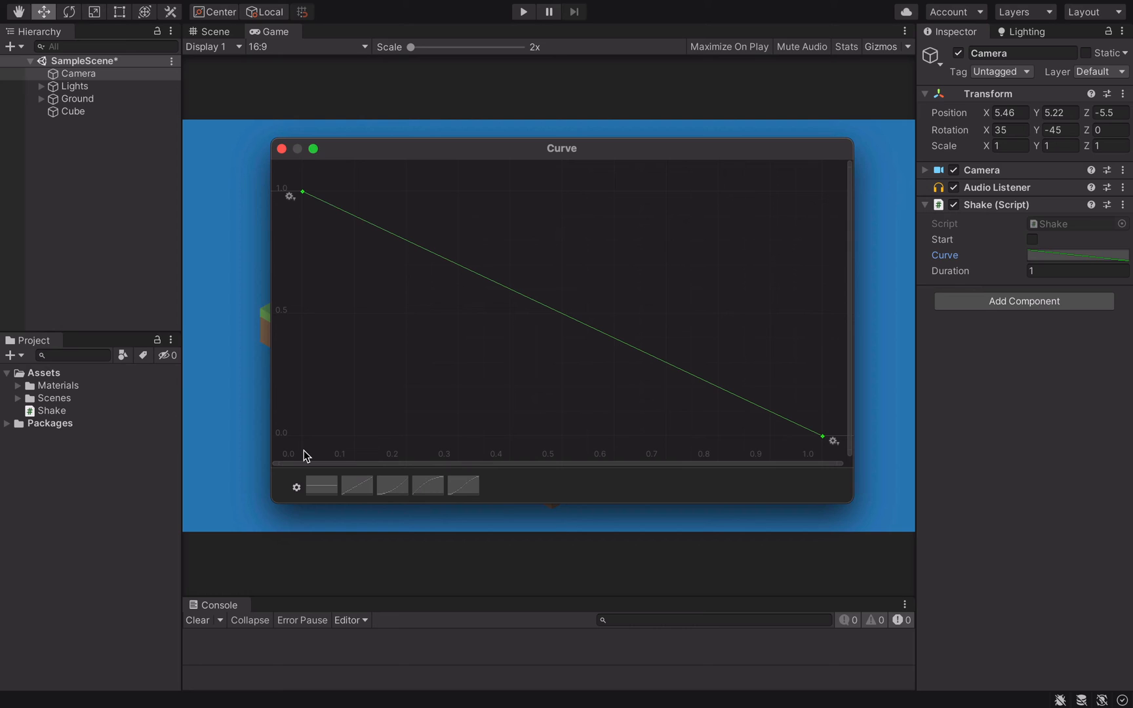
pyautogui.moveTo(824, 457)
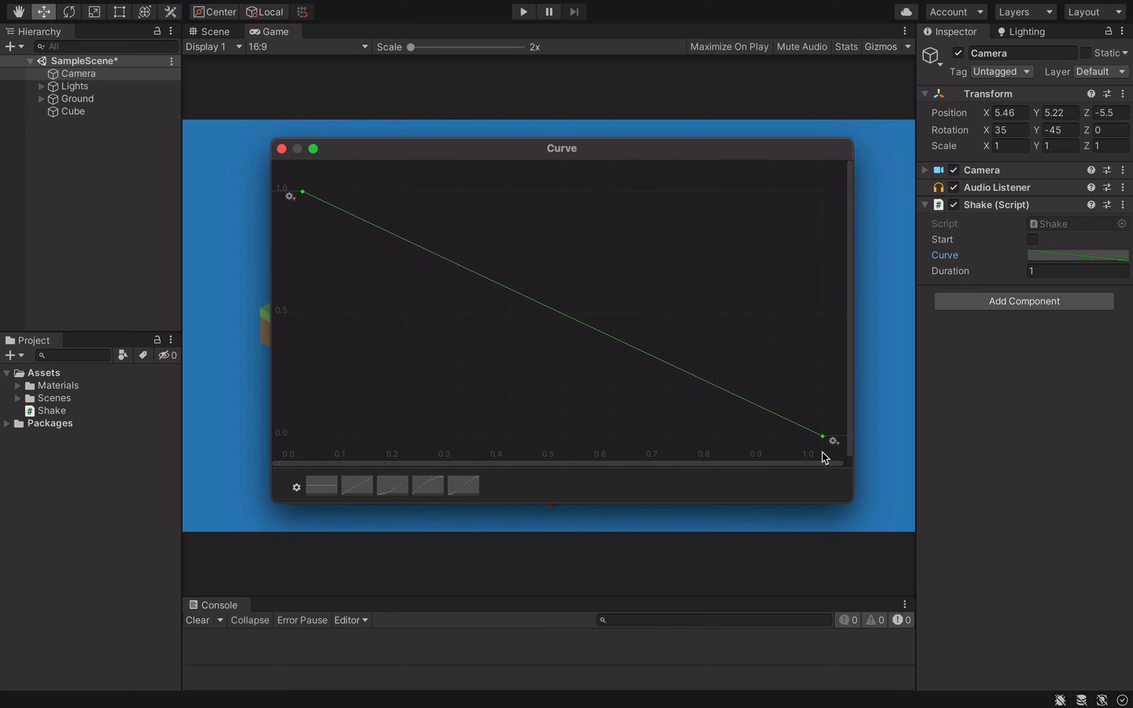
pyautogui.moveTo(552, 459)
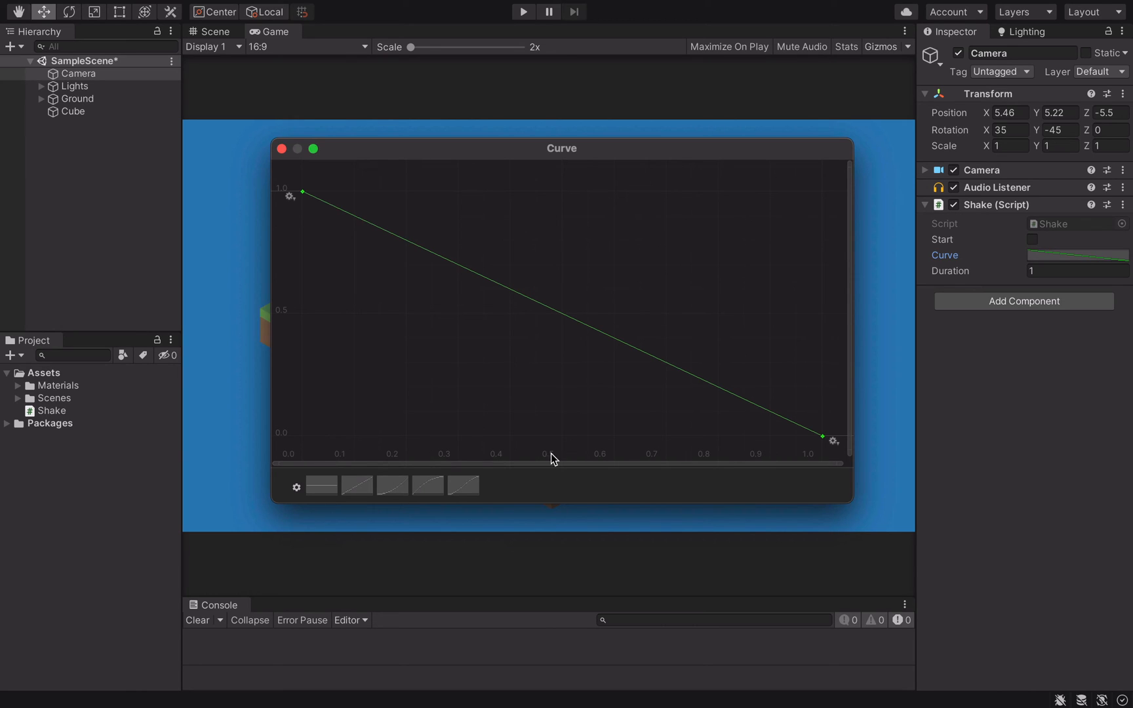
pyautogui.moveTo(298, 212)
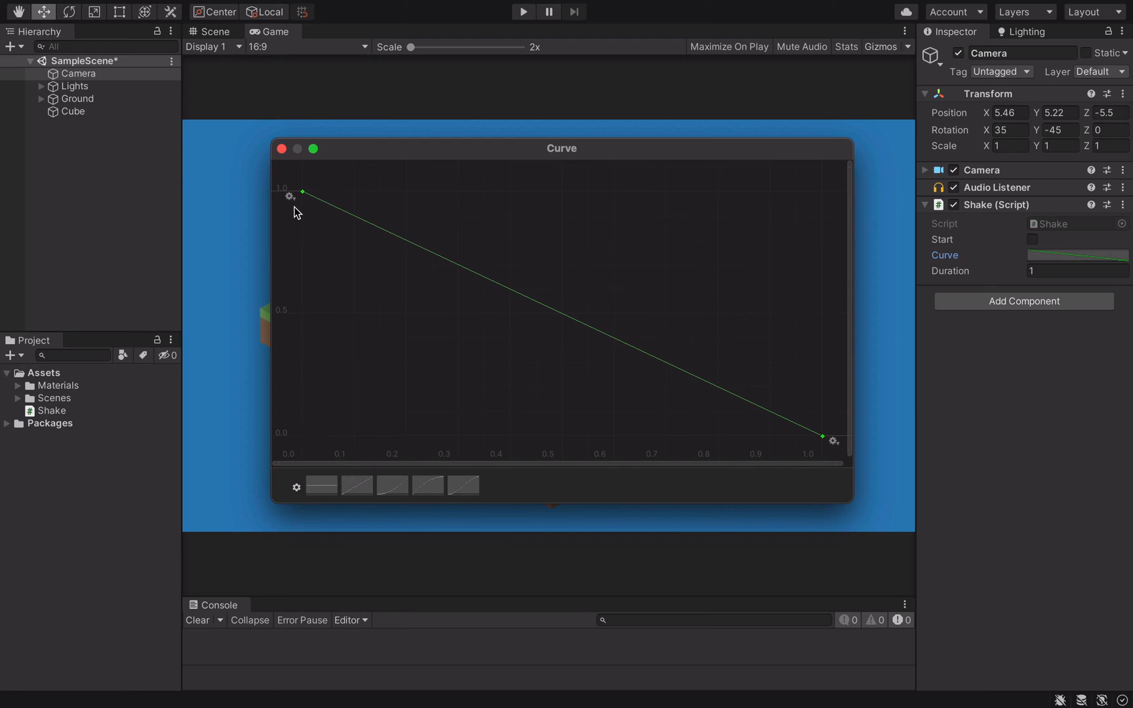
pyautogui.moveTo(295, 440)
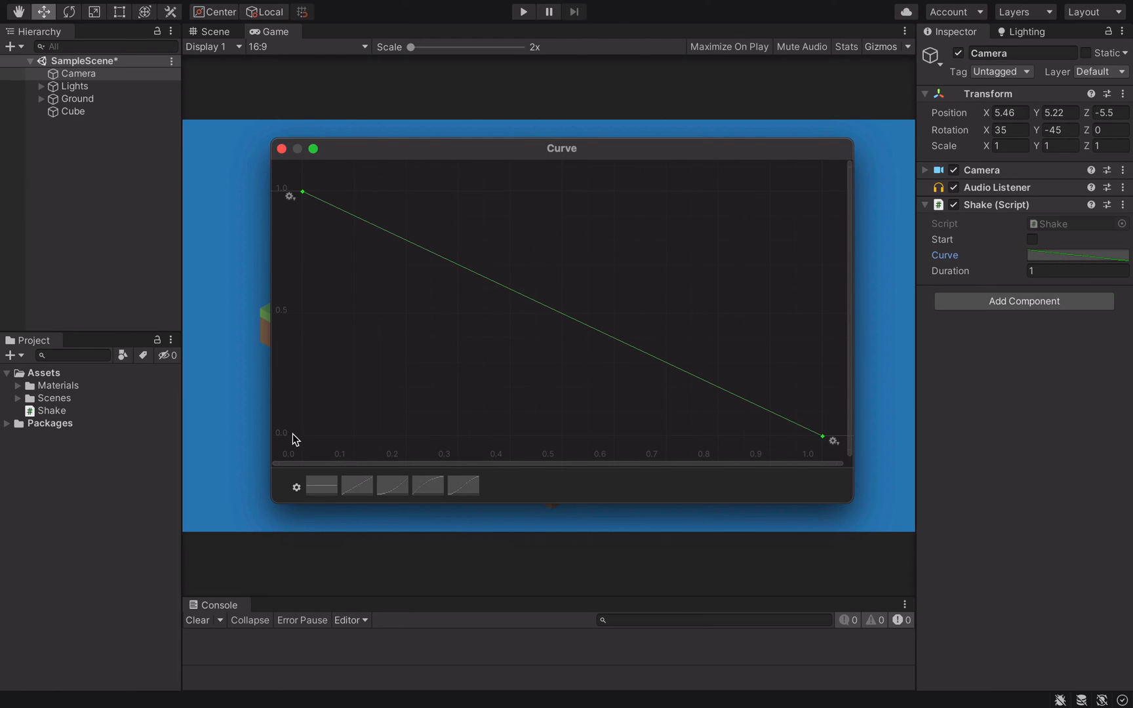
pyautogui.rightClick(302, 193)
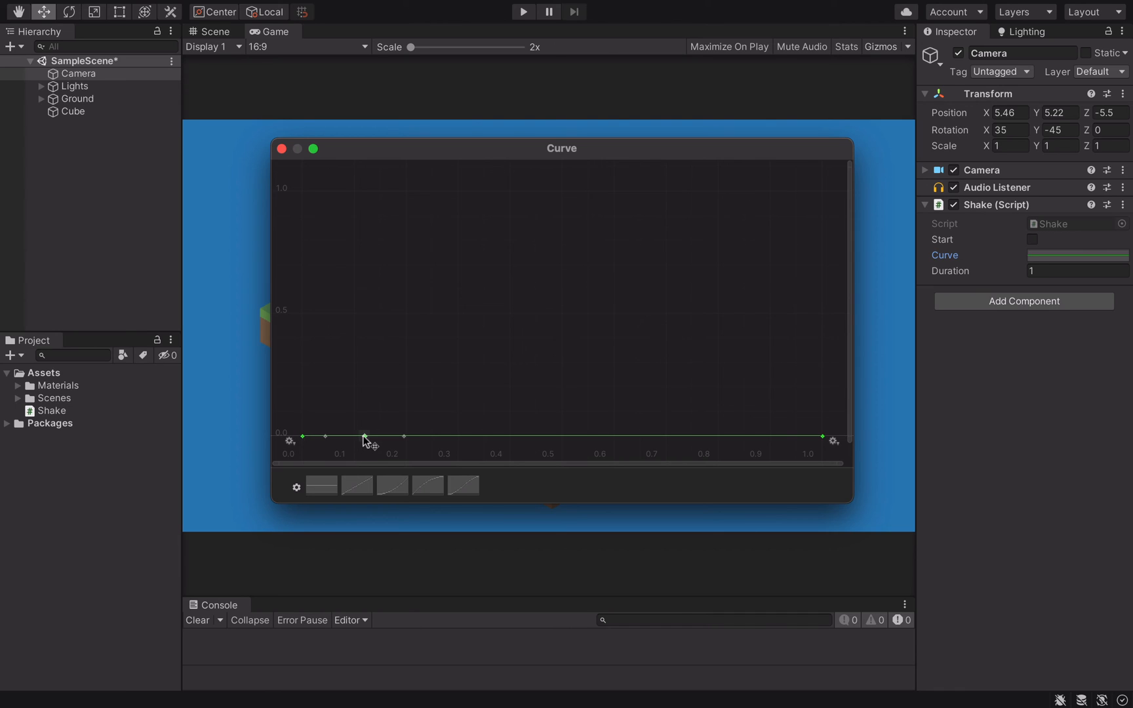
pyautogui.moveTo(364, 437); pyautogui.dragTo(364, 381)
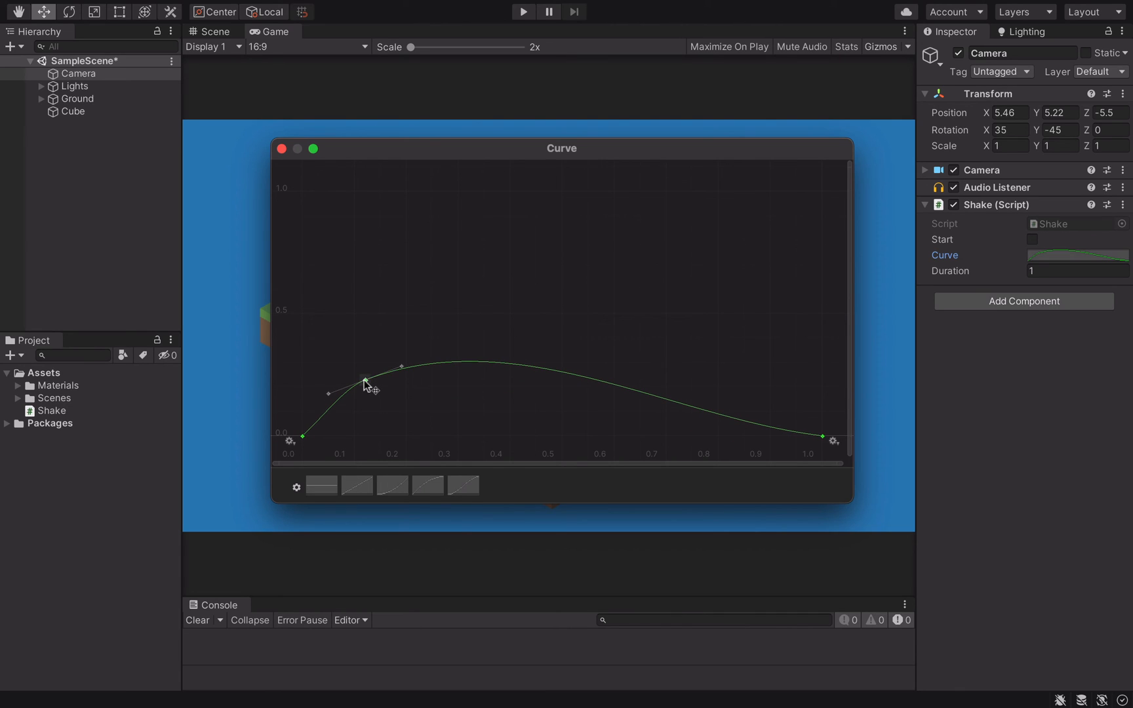
pyautogui.moveTo(365, 381); pyautogui.dragTo(405, 383)
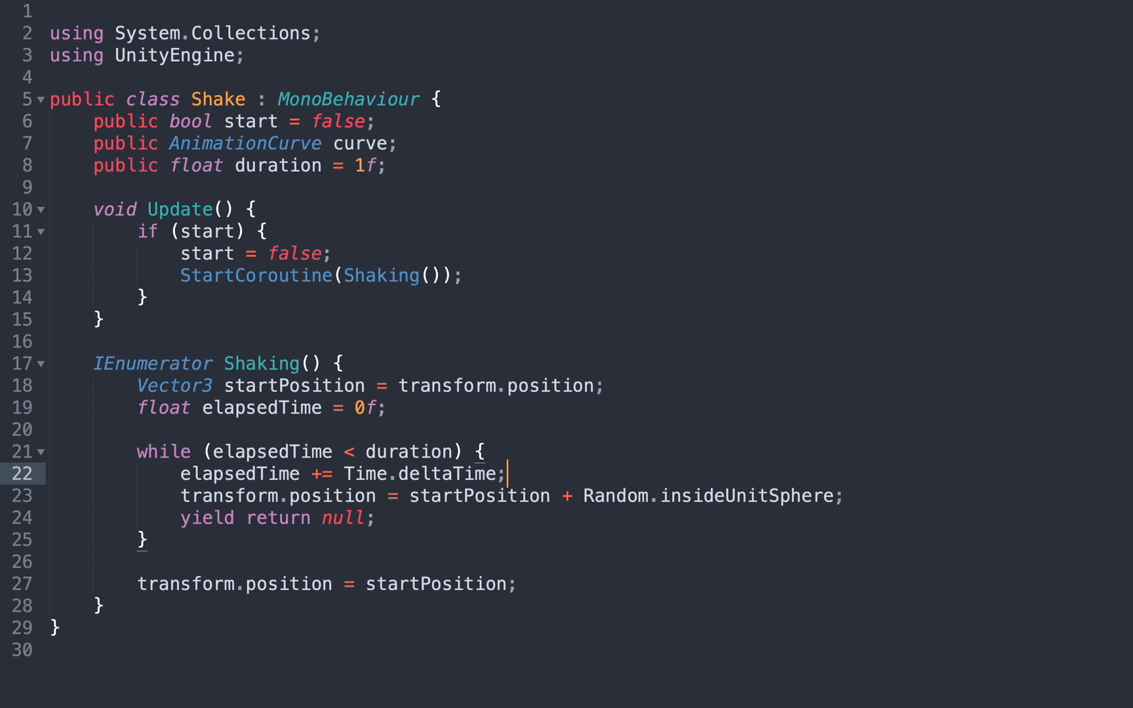
# Set strength = curve.Evaluate(elapsedTime / duration), multiply the random offset by it, and run.
pyautogui.write('float strength = curve.')
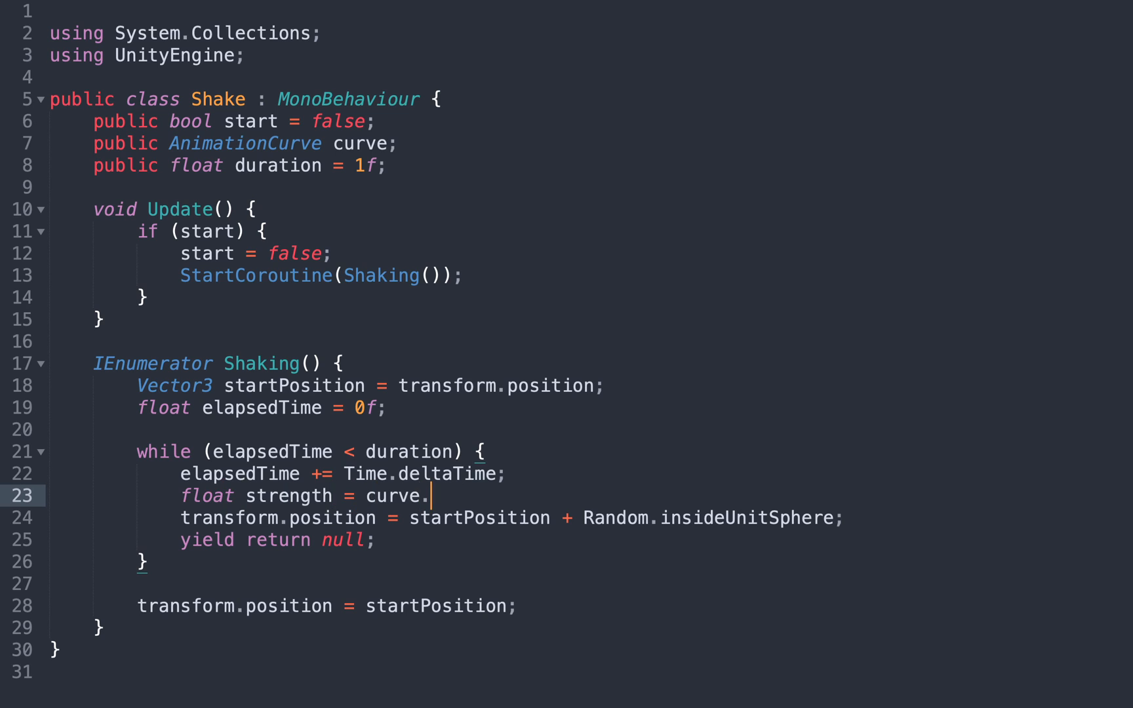
pyautogui.write('Evaluate(elapsedTime / duration);')
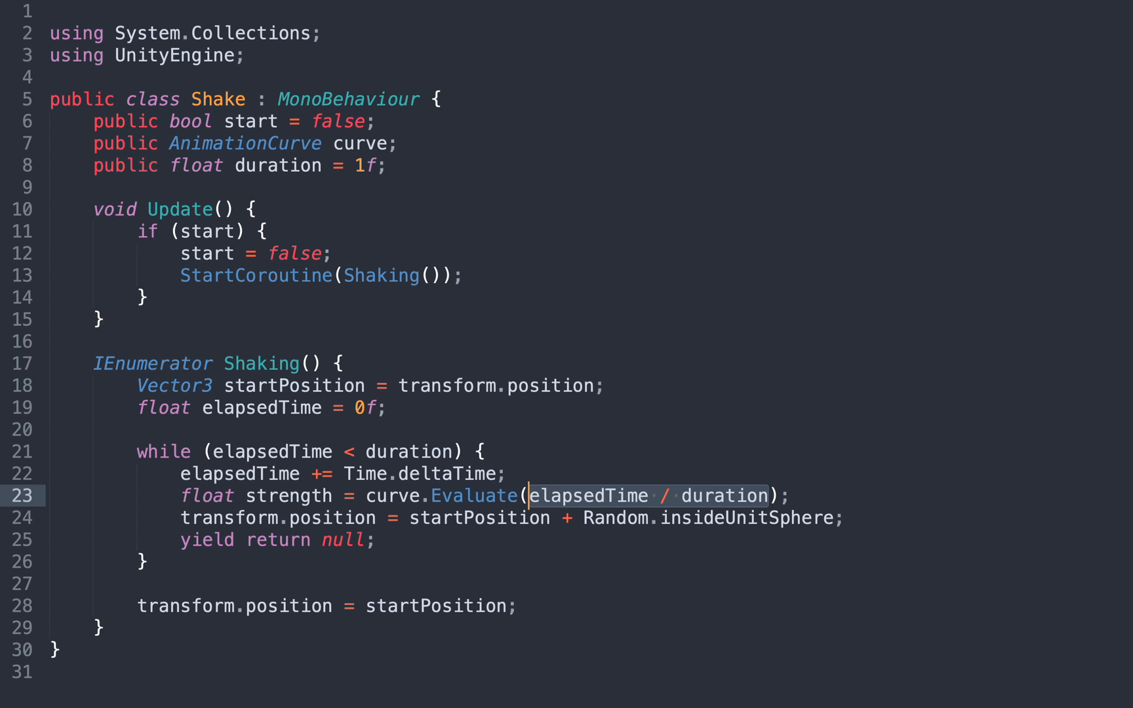
pyautogui.doubleClick(288, 496)
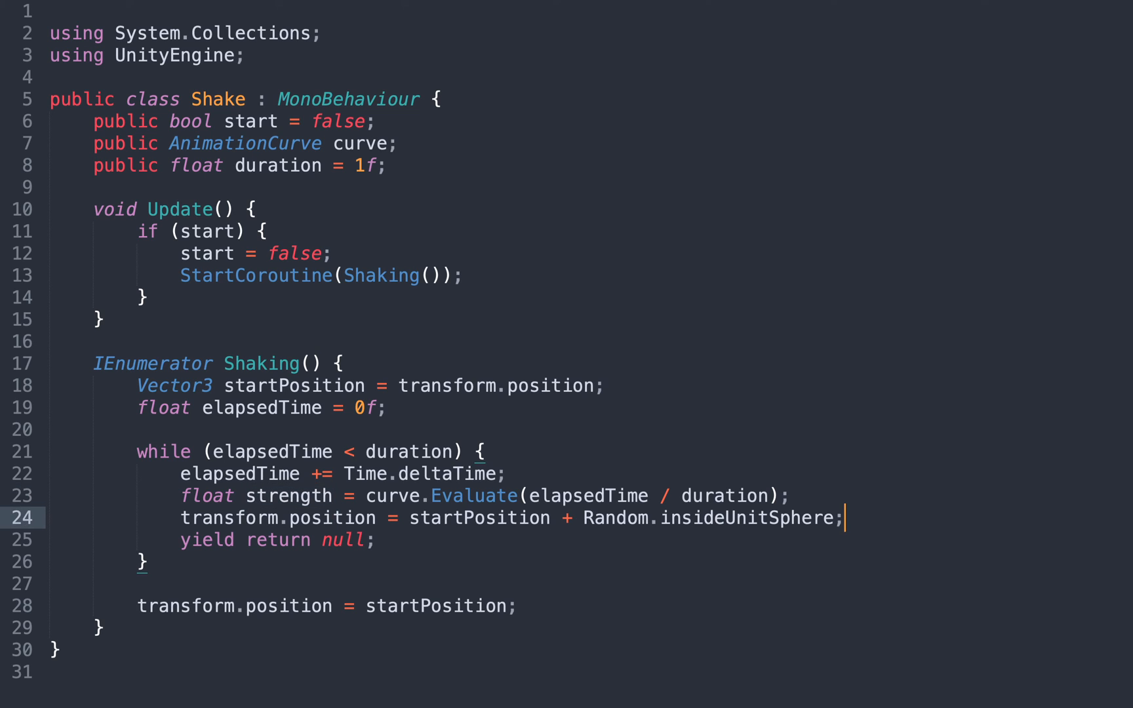
pyautogui.write('* strength')
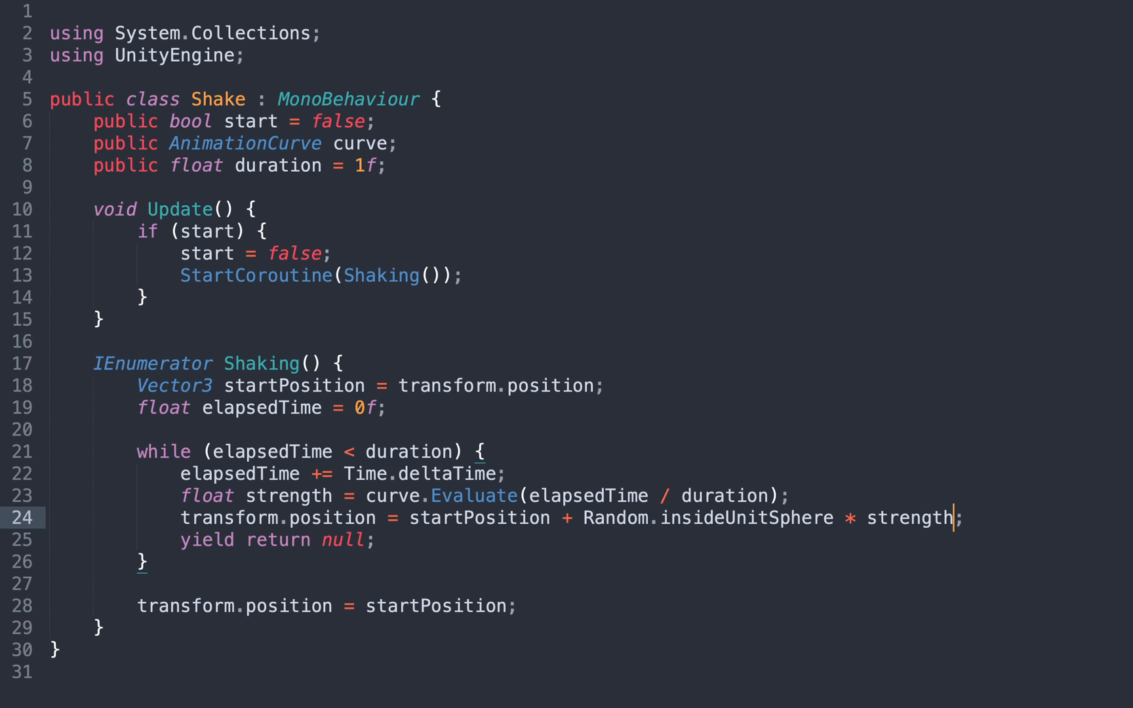
pyautogui.click(523, 12)
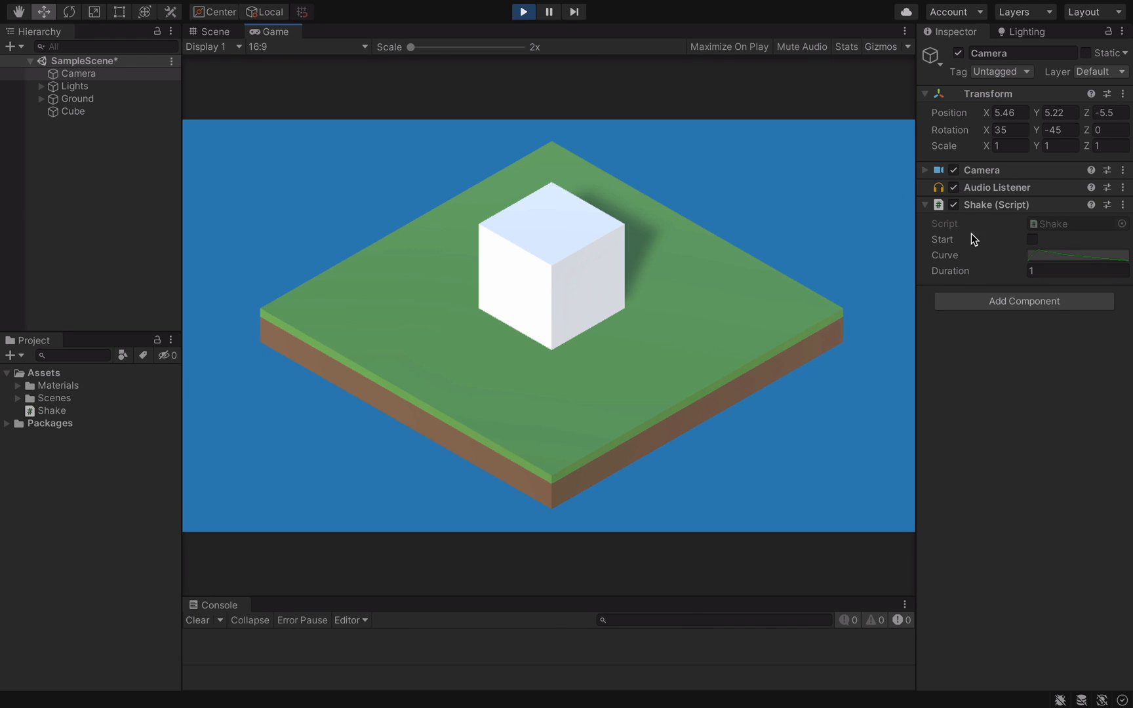
# Tick Start on the Camera's Shake component to make the camera jitter.
pyautogui.click(1033, 239)
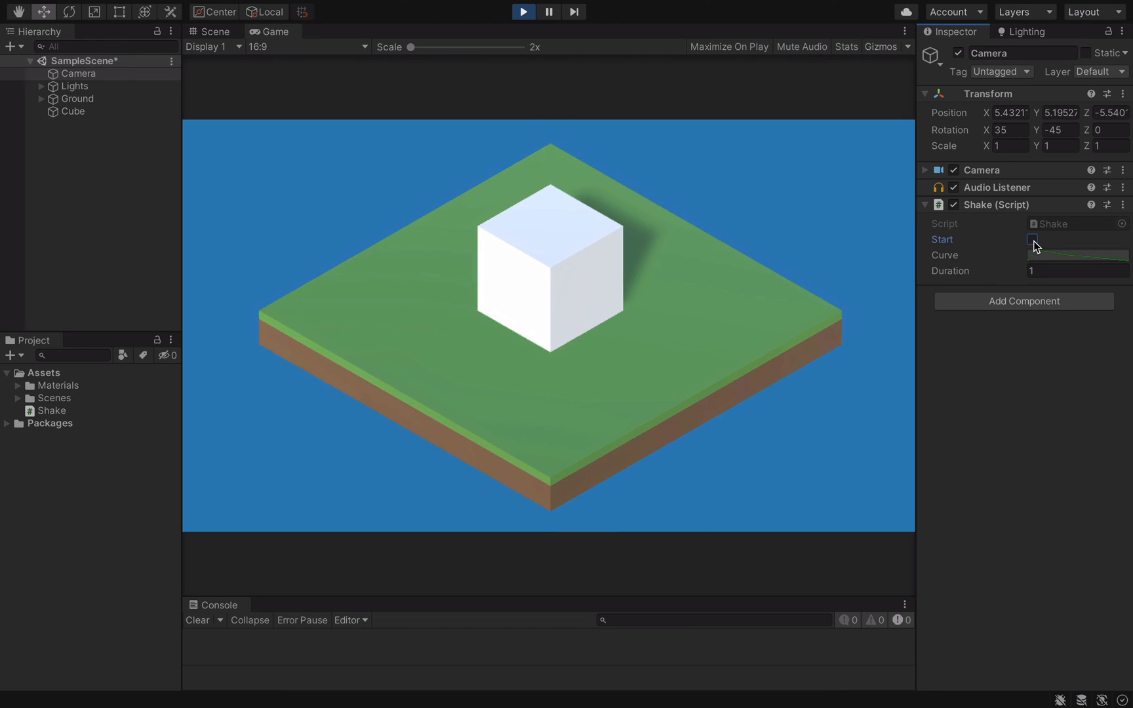